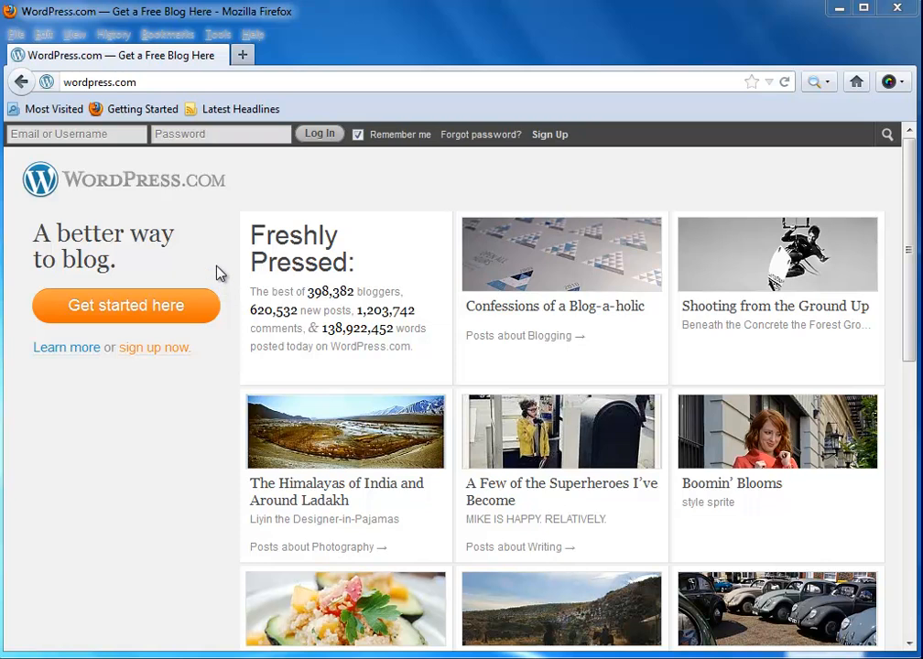
mouse_move(203, 269)
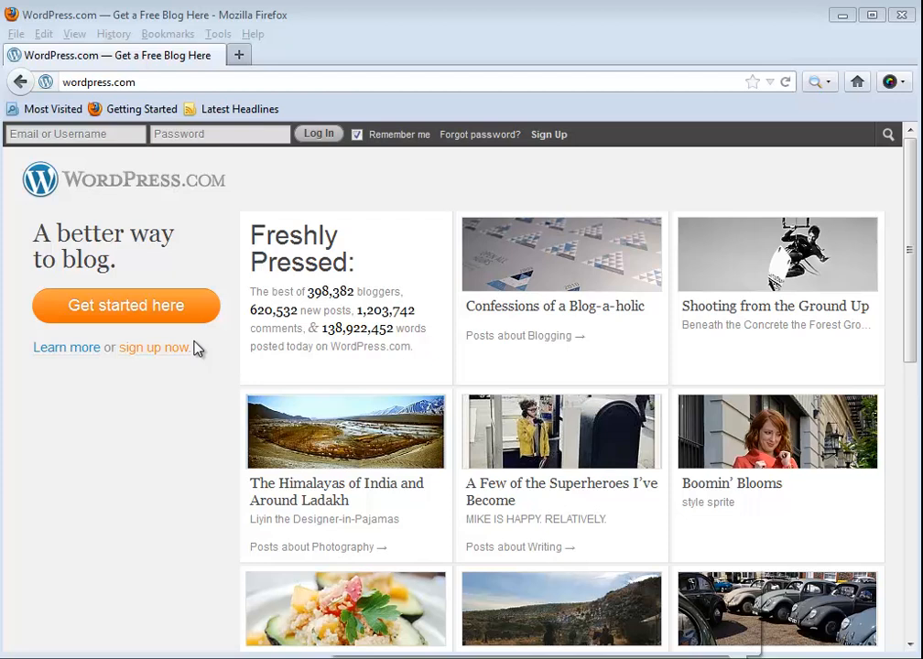
Step: Start signup with blog address IST140Sum2012, the free wordpress.com option, and username ist140sum2012
left_click(153, 347)
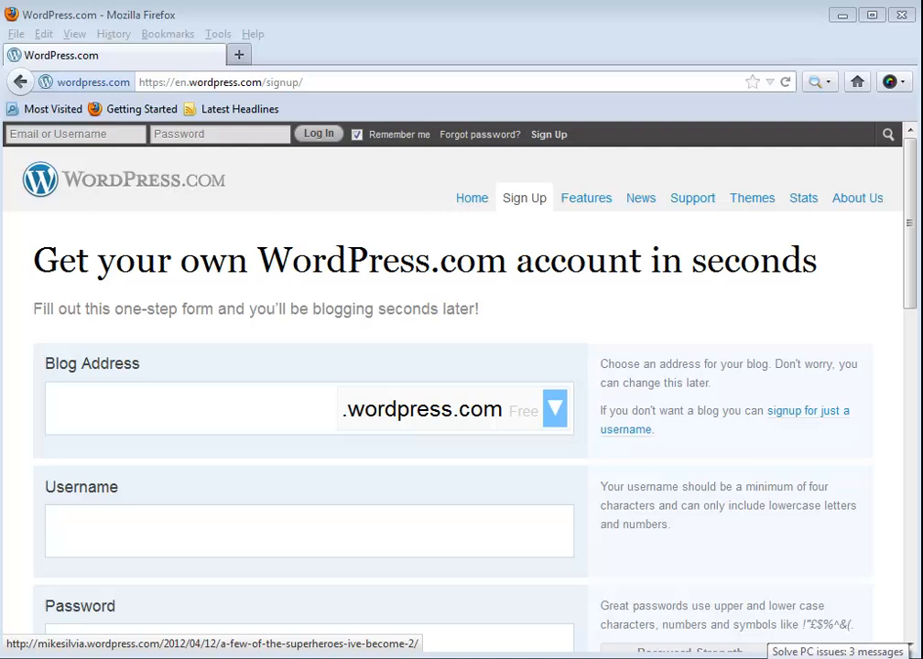
type("IST140")
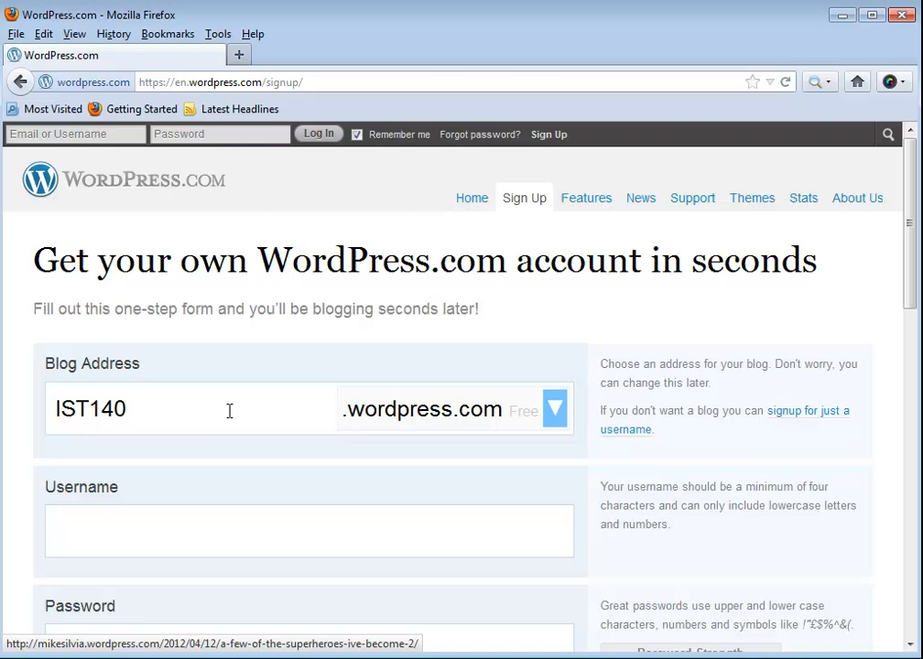
type("-Sum1")
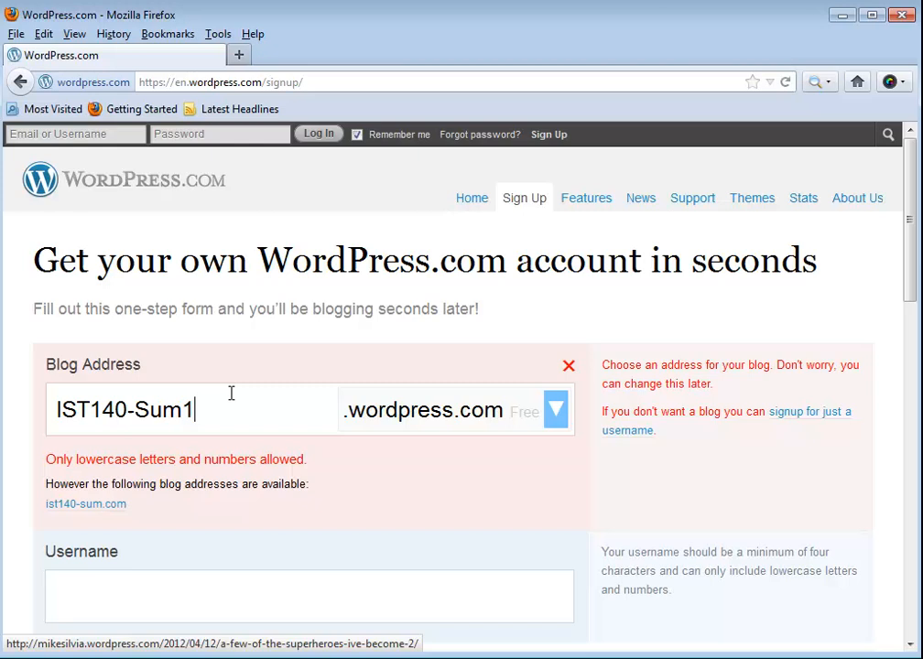
type("2")
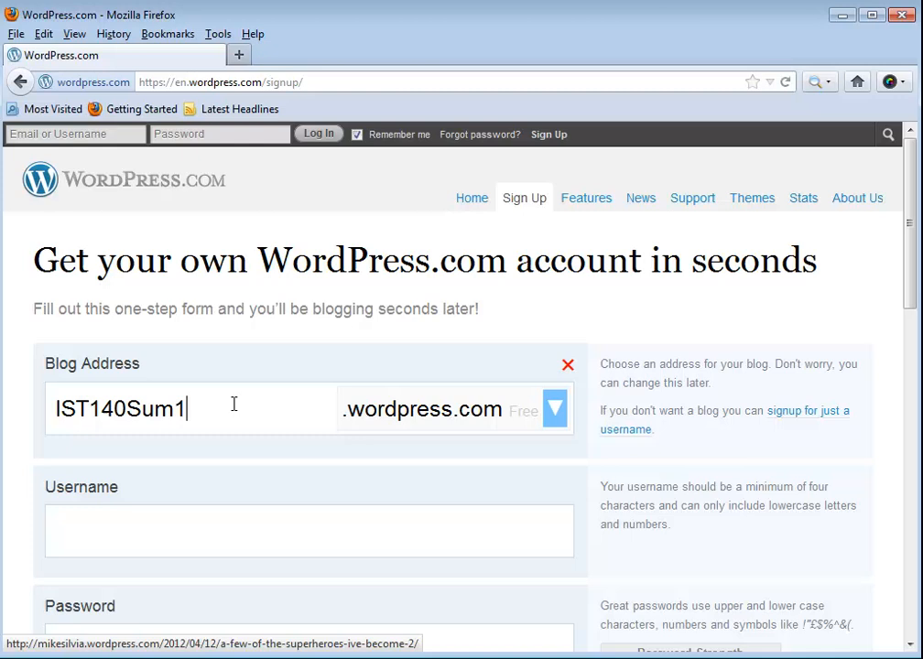
type("2012")
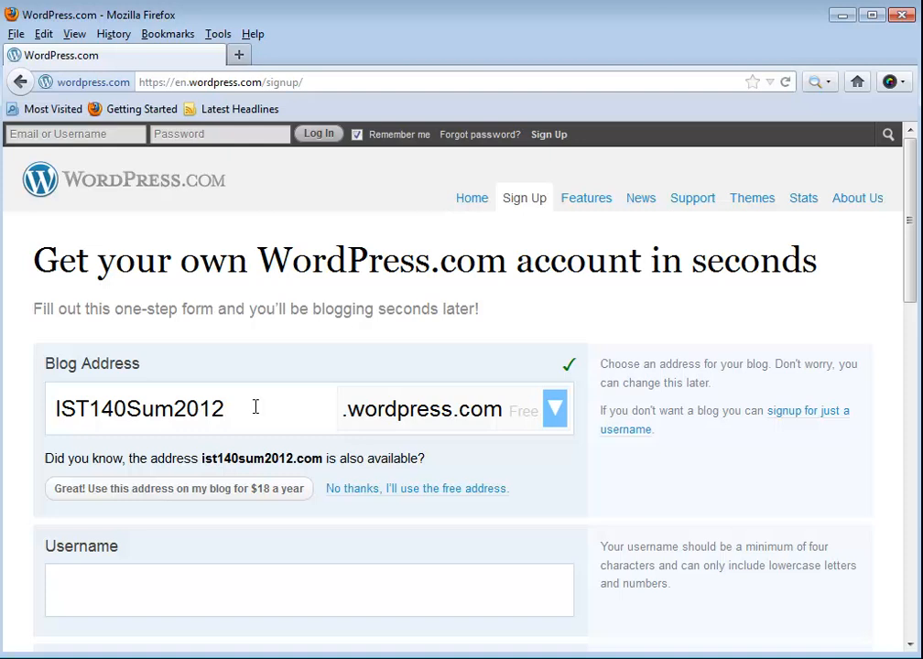
left_click(554, 408)
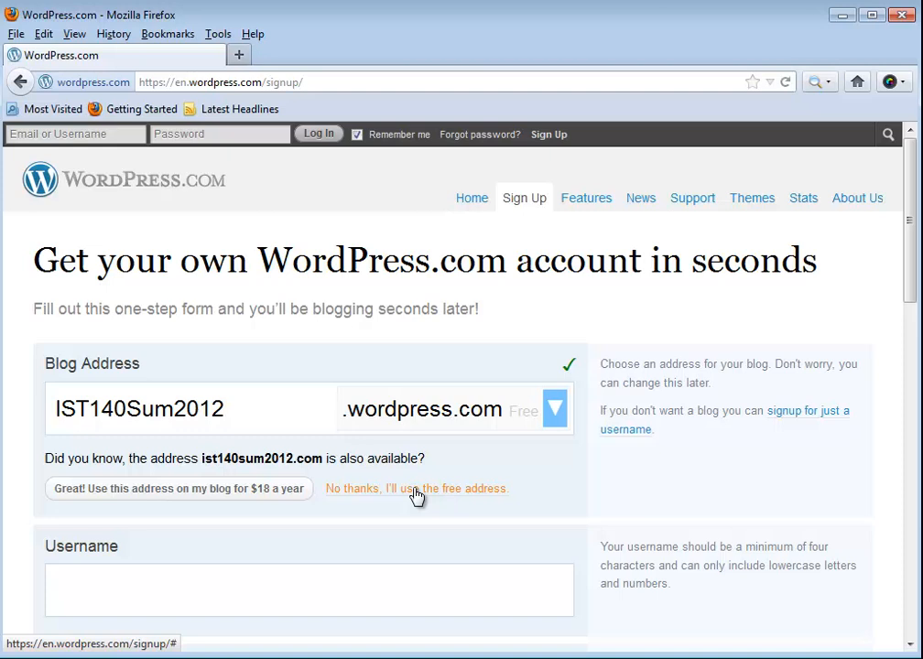
left_click(415, 488)
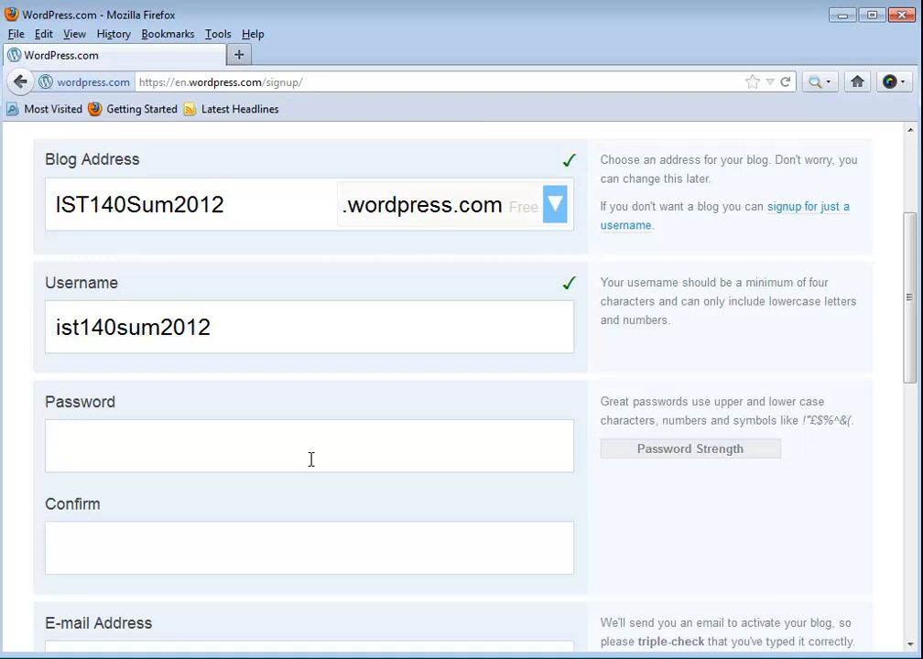
Step: Enter and confirm a strong password, then type 'hayden' in the lower signup fields
left_click(208, 327)
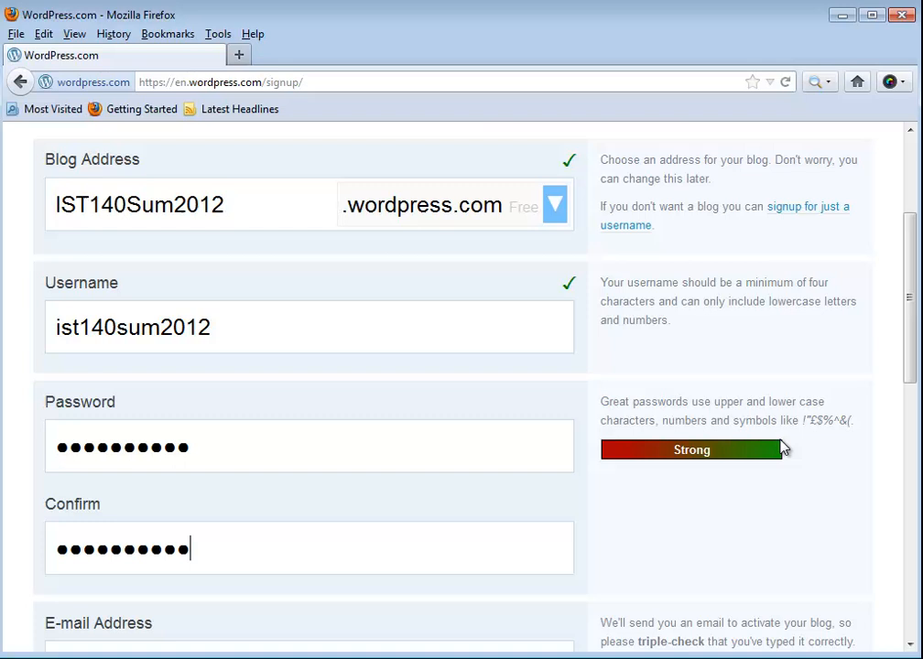
scroll("down", 3)
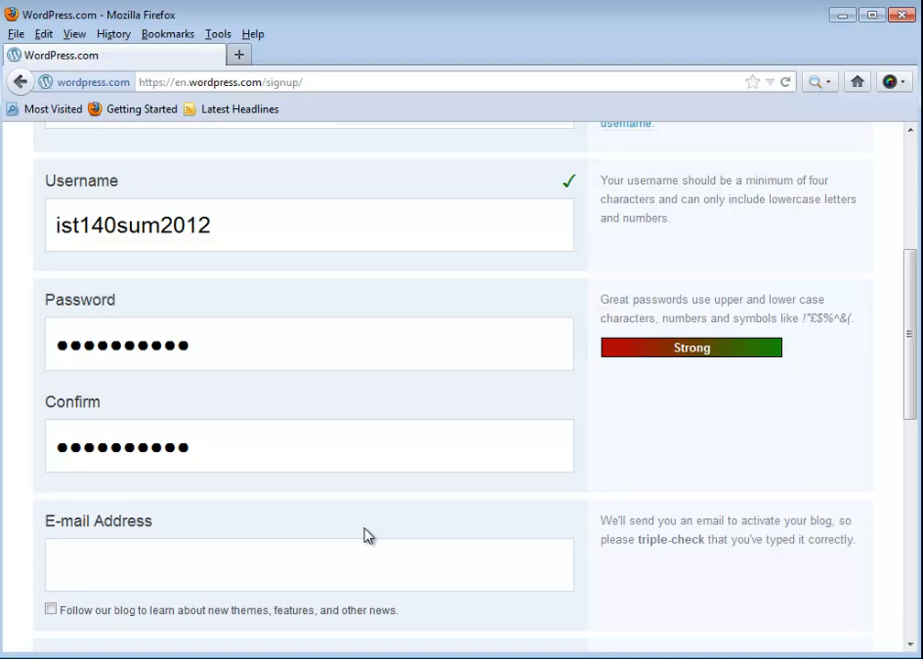
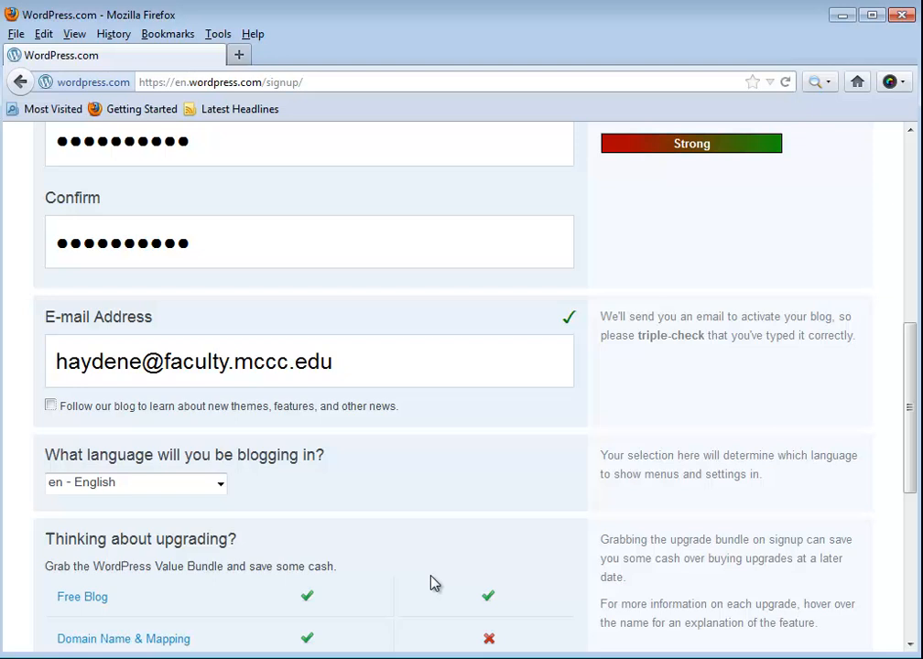
mouse_move(265, 471)
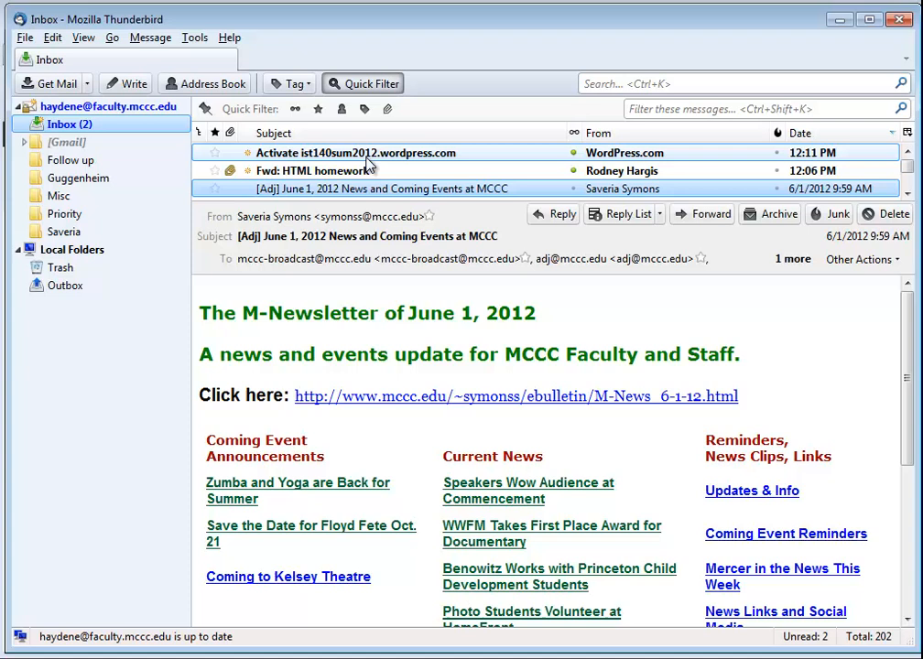
Step: Open the 'Activate ist140sum2012.wordpress.com' email in its own tab and activate the blog
left_click(356, 152)
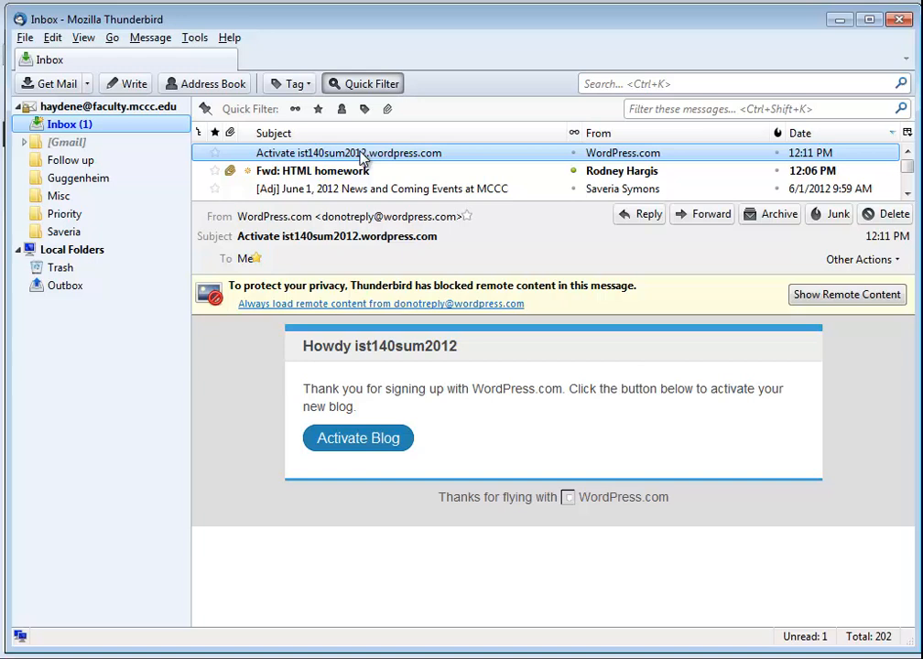
double_click(347, 153)
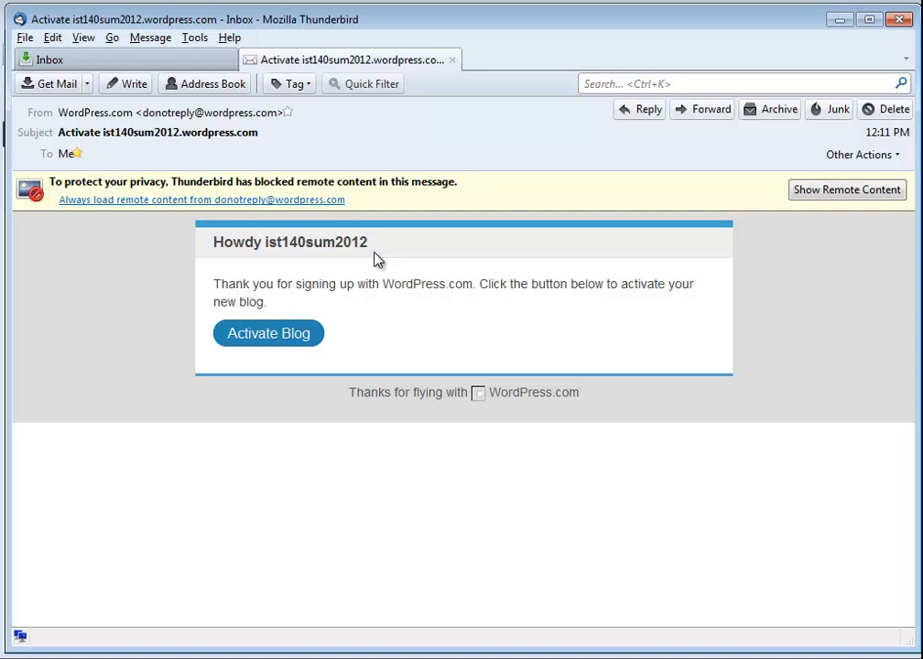
left_click(268, 333)
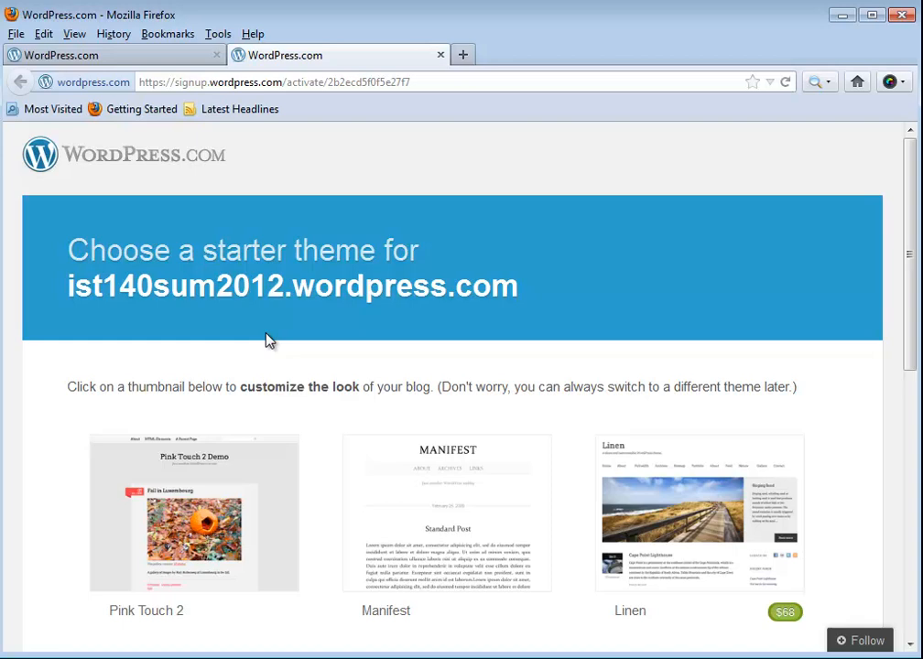
mouse_move(570, 394)
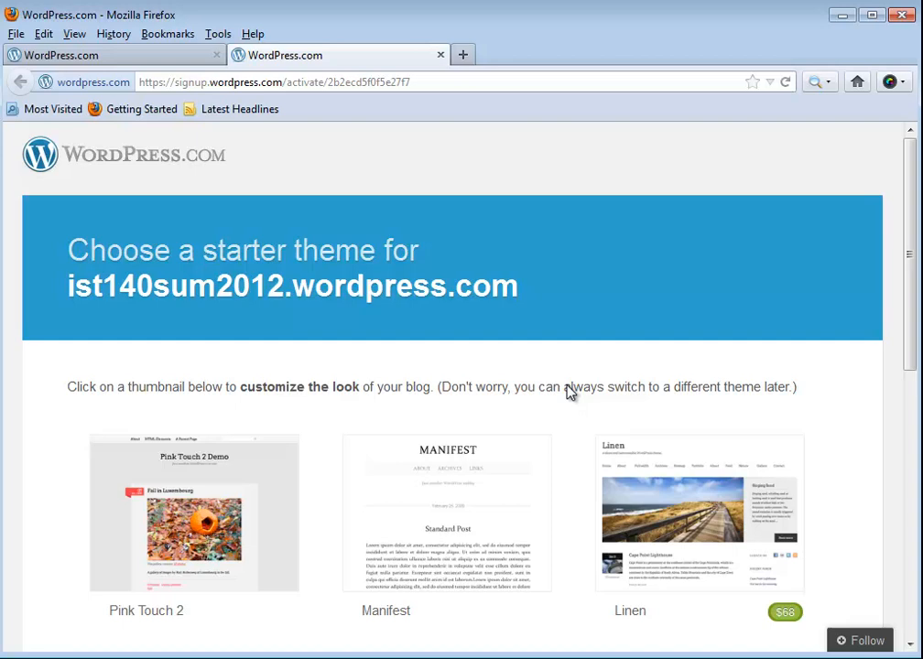
Step: Skip the starter theme chooser and keep the default theme
scroll("down", 3)
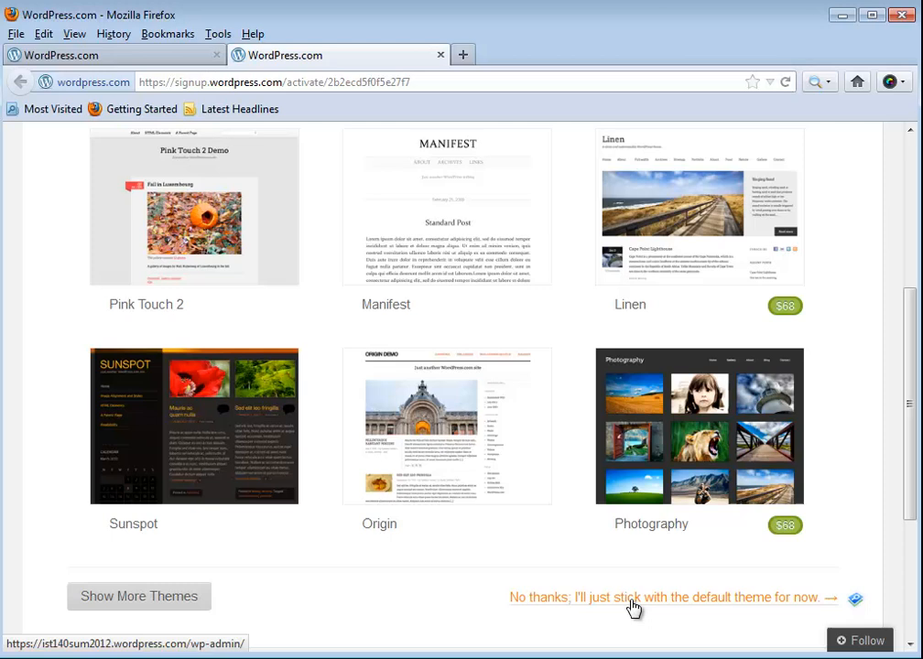
left_click(665, 596)
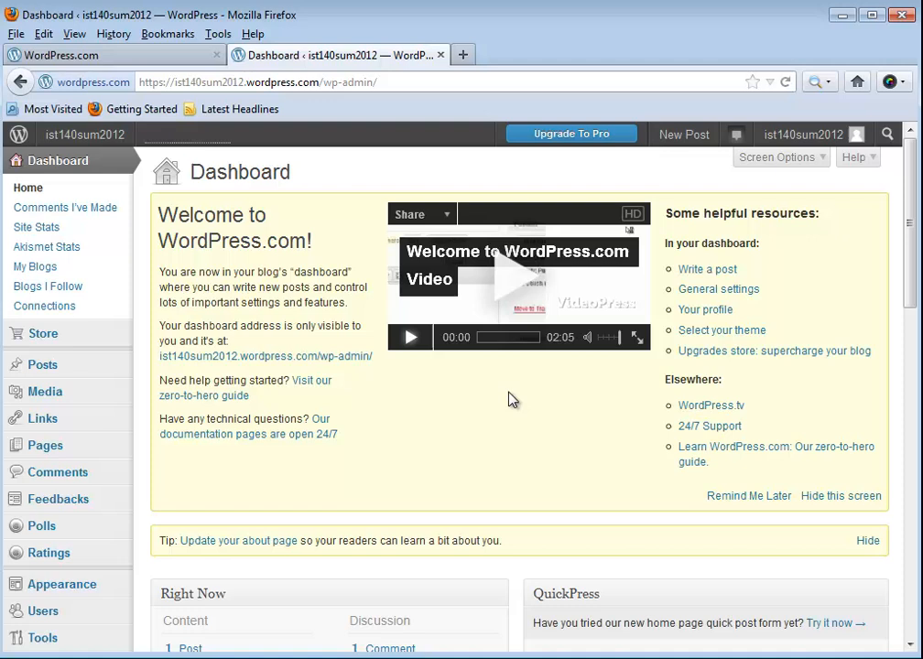
scroll("down", 3)
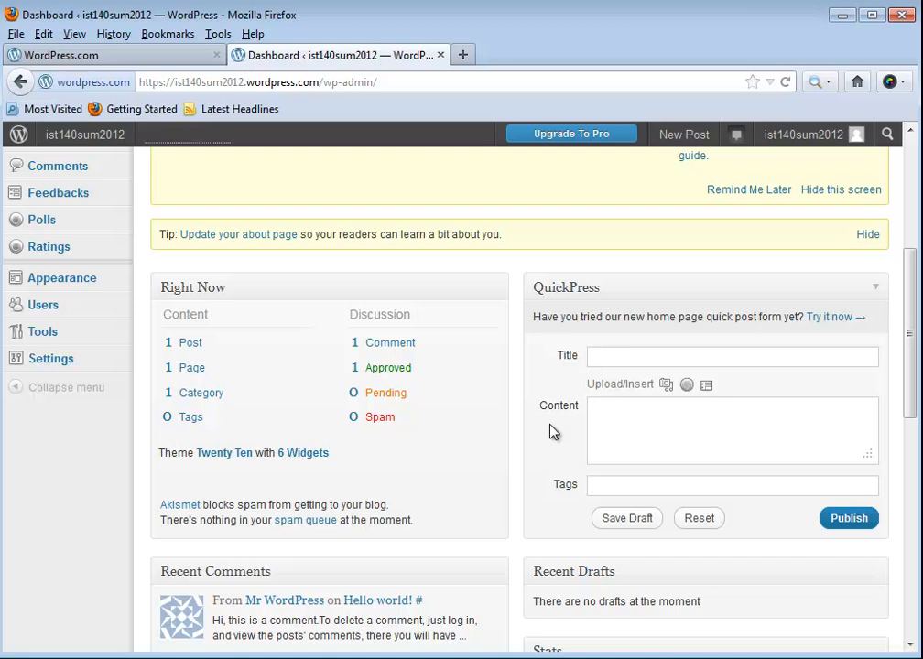
left_click(731, 356)
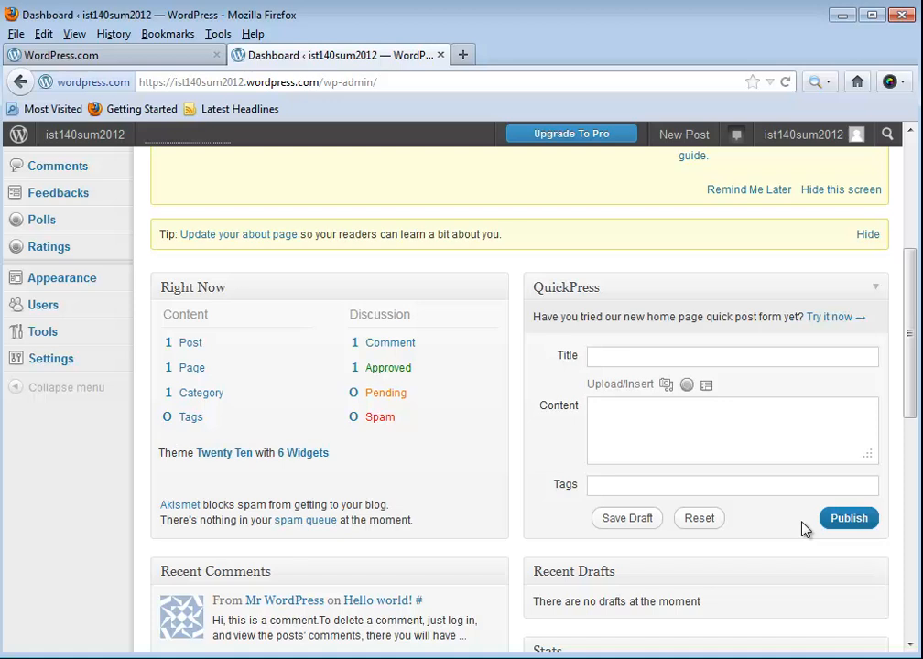
Step: Publish 'IST140 Summer 2012 Blog' with body 'This is my blog for Summer 2012!' via QuickPress
left_click(732, 356)
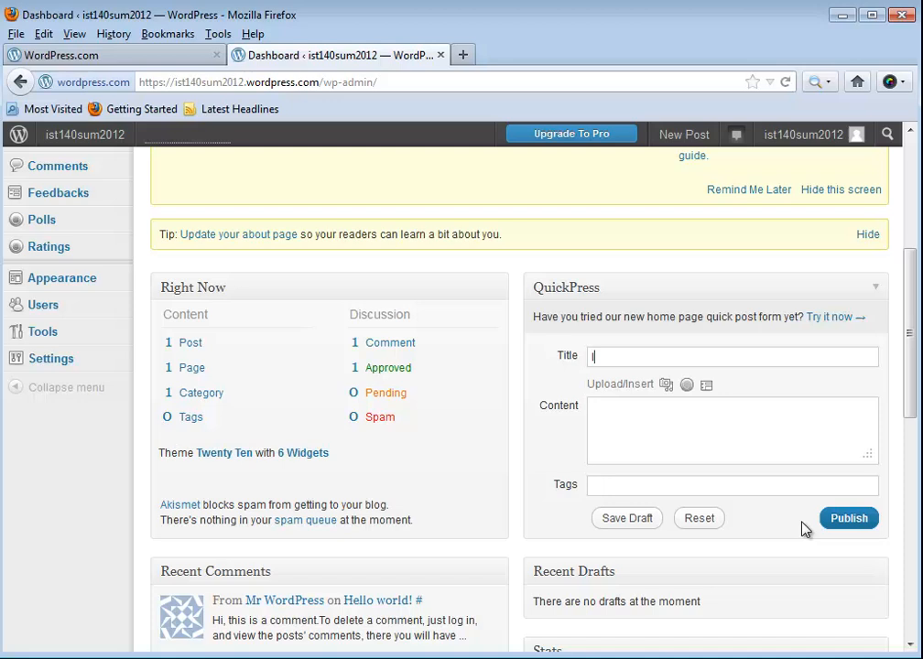
type("IST140 Summer")
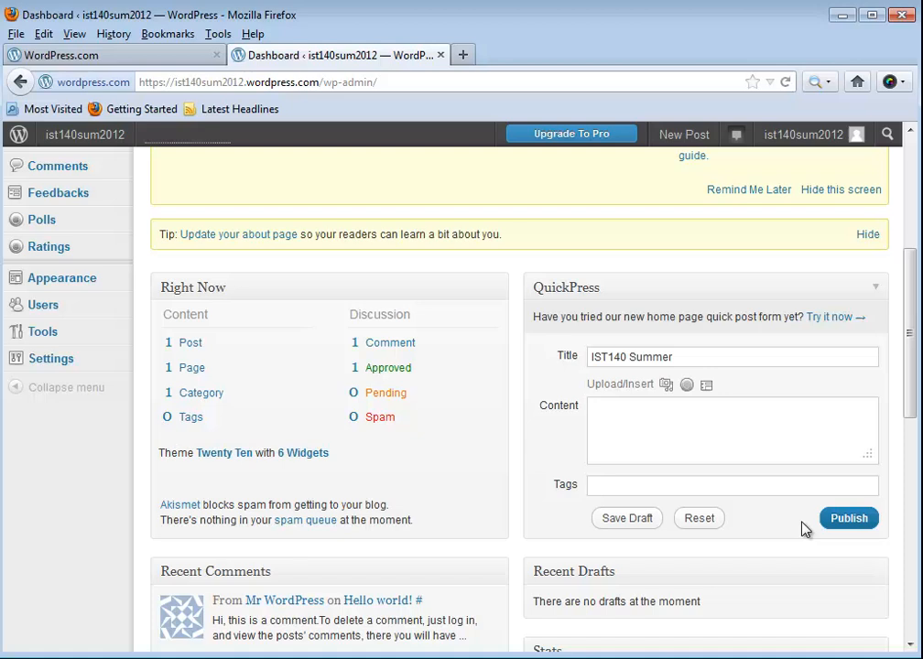
type("2012 Blog")
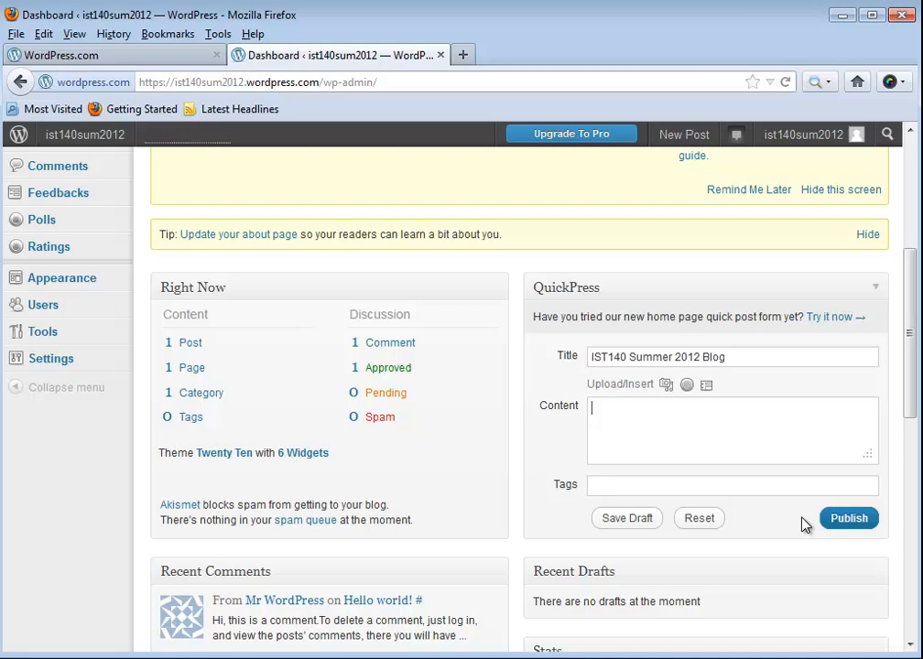
type("This is my")
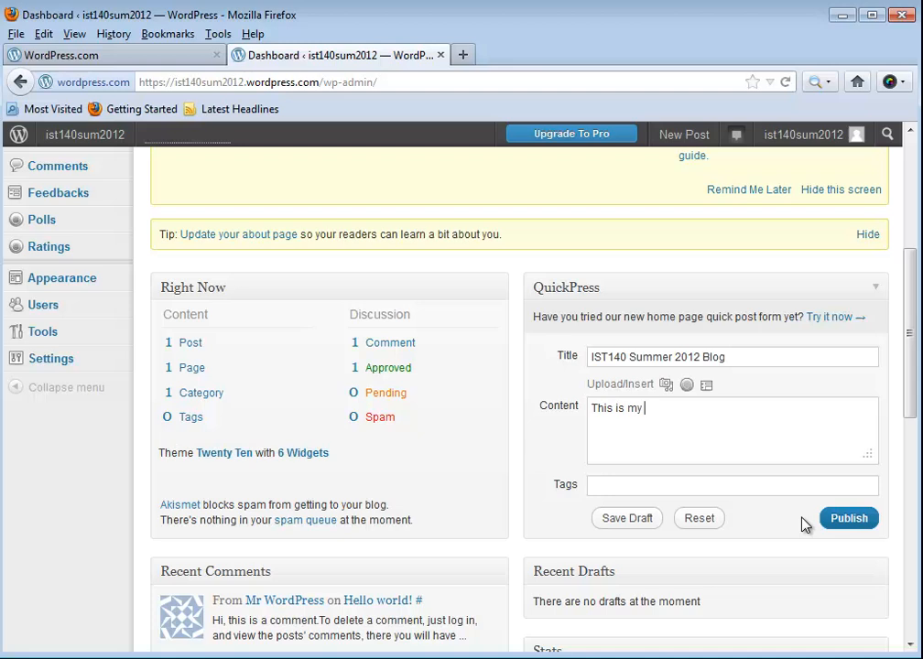
type("blog for Summer 2")
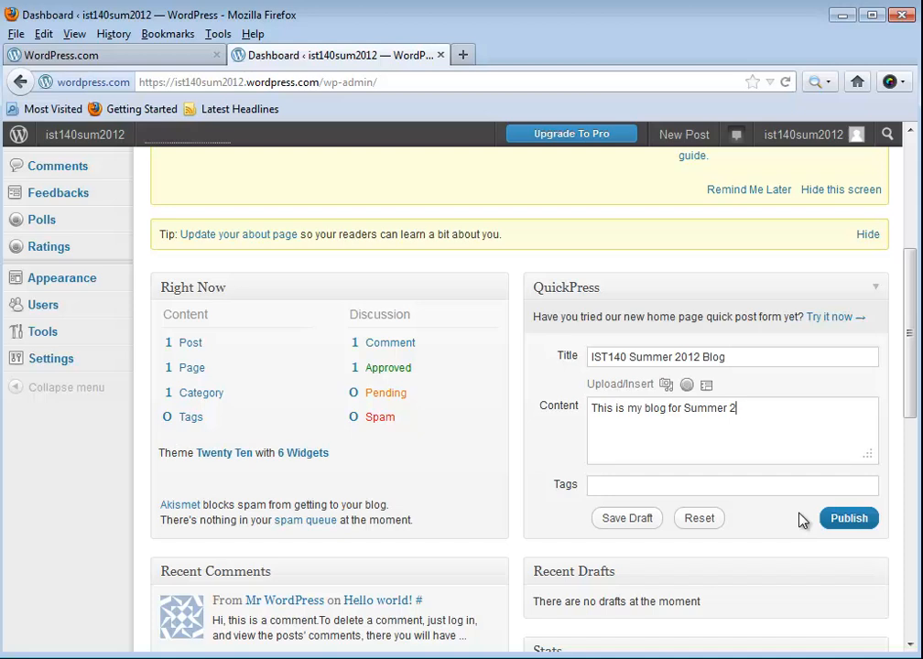
type("012!")
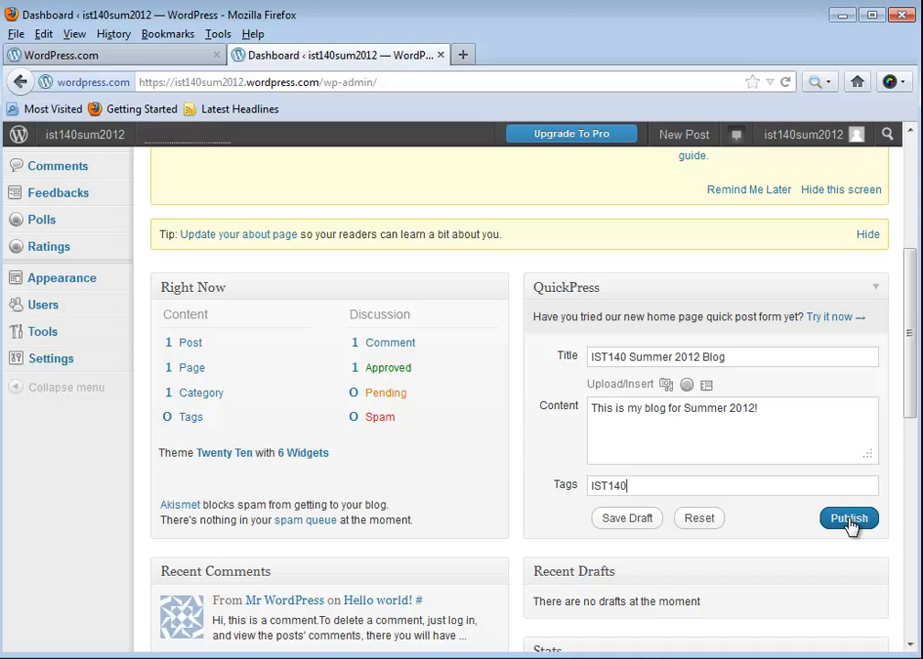
left_click(847, 518)
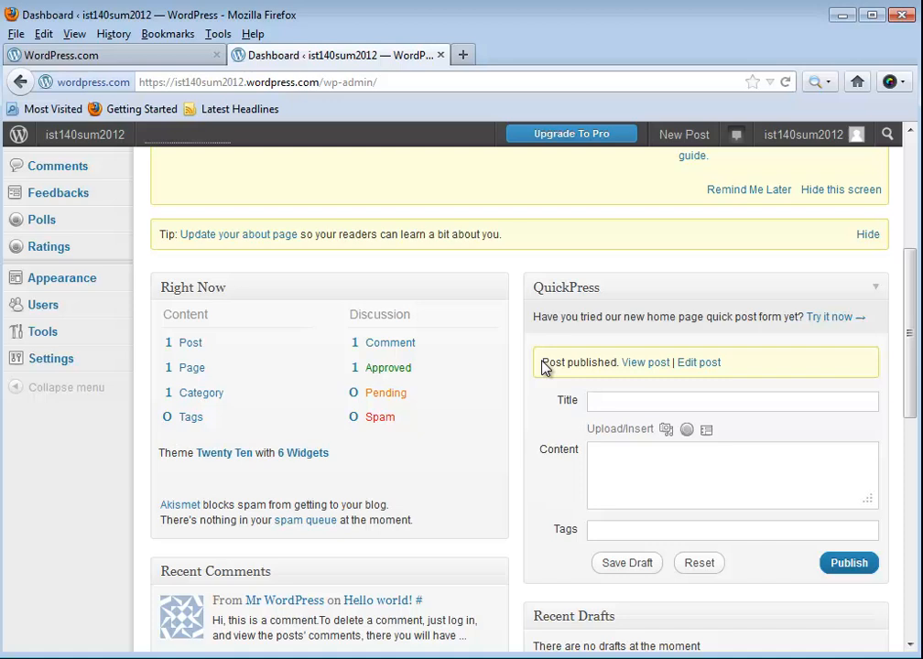
left_click(645, 363)
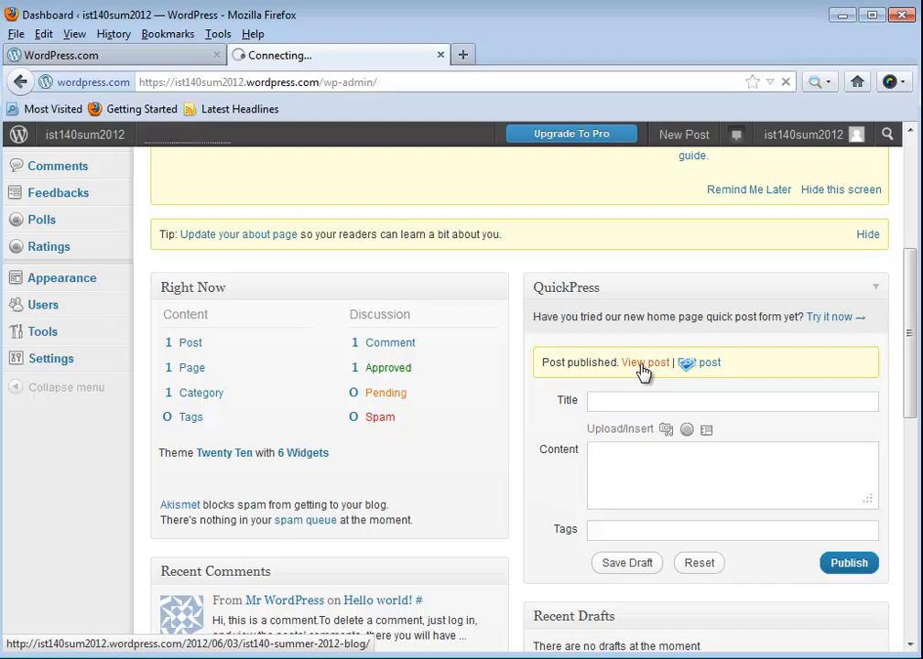
Step: View the published IST140 Summer 2012 Blog post and scroll through its page
left_click(646, 363)
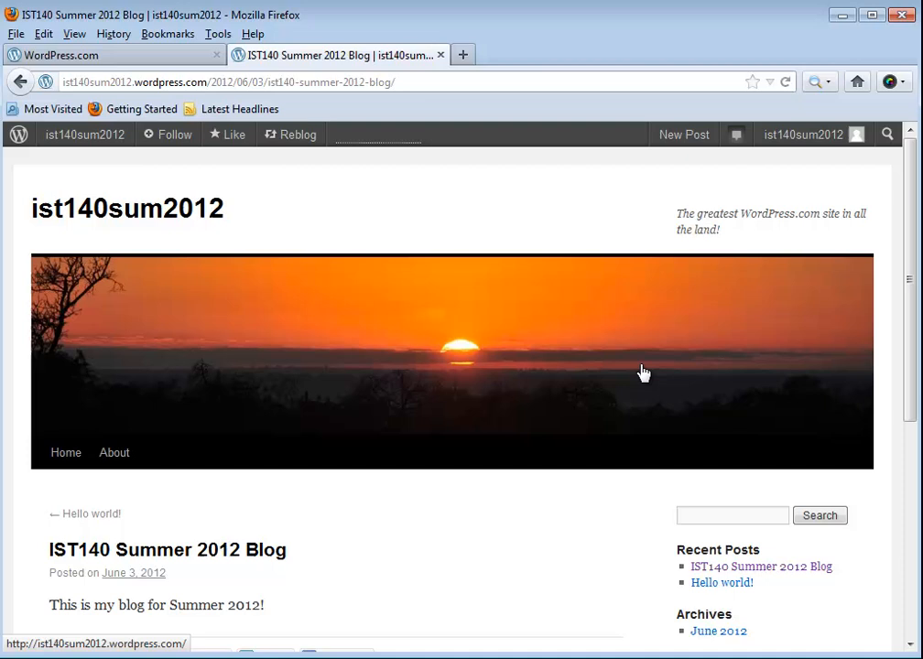
mouse_move(587, 366)
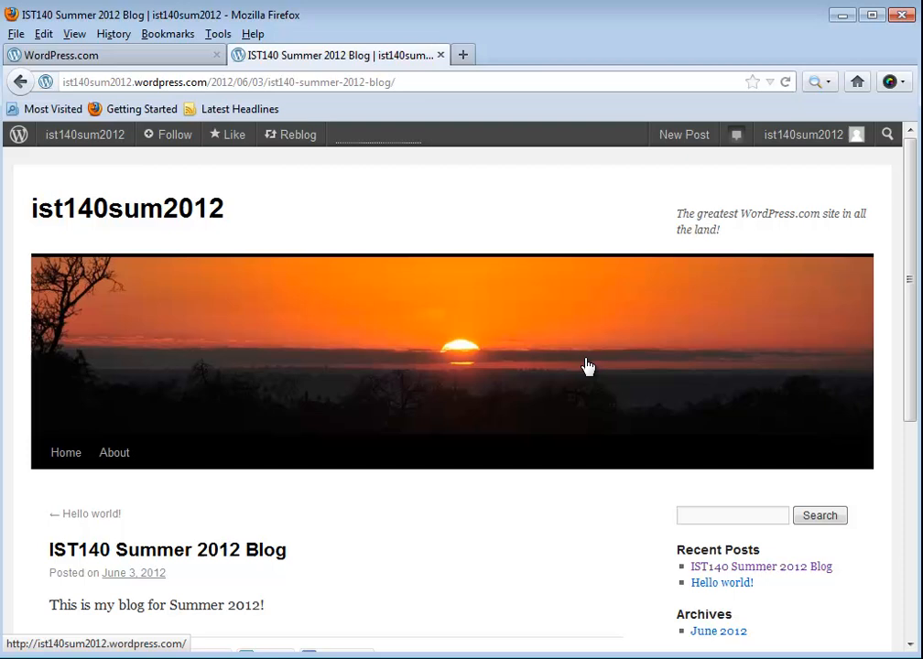
scroll("down", 3)
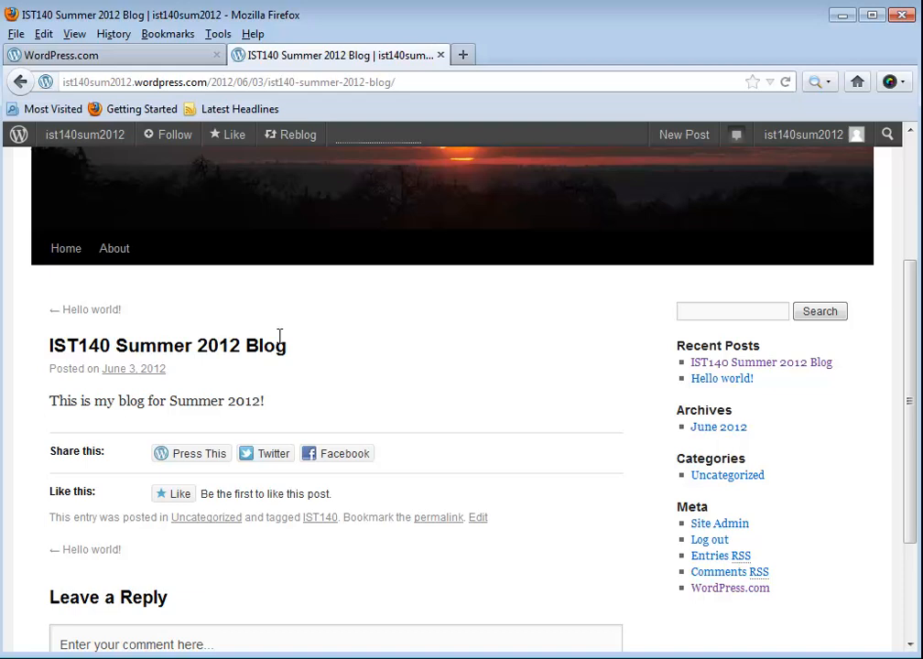
mouse_move(371, 401)
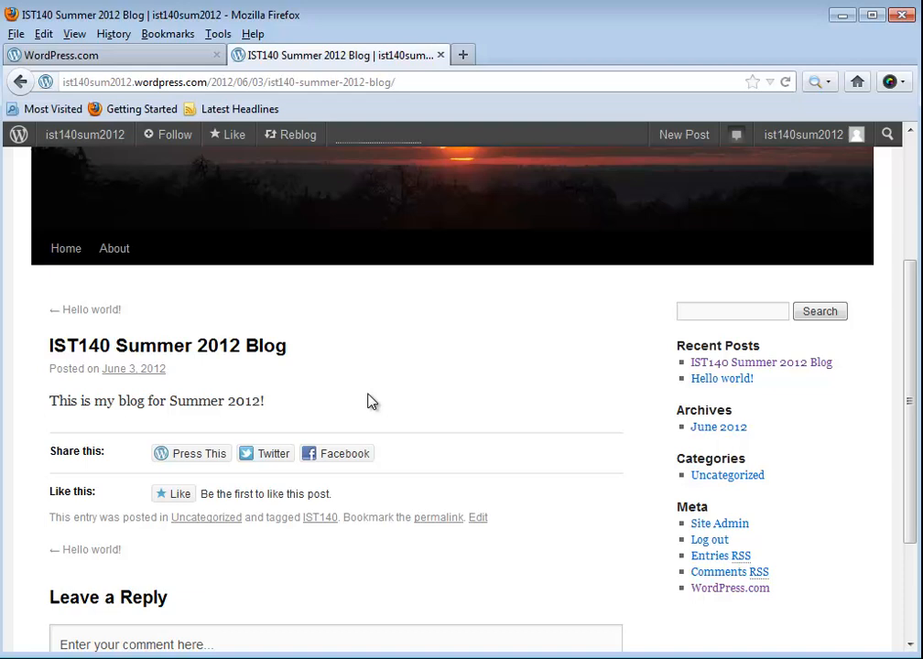
scroll("up", 3)
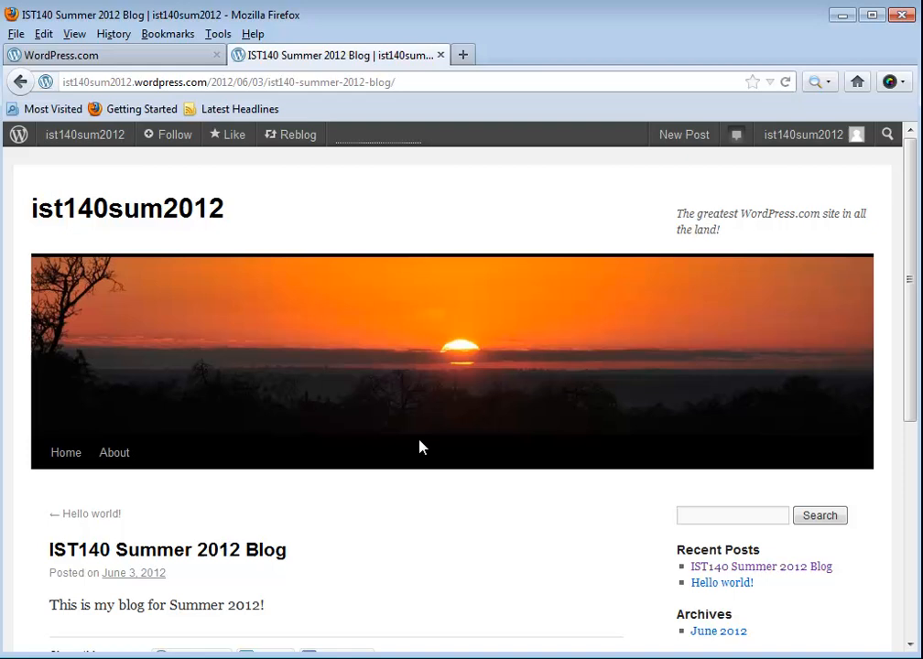
mouse_move(84, 135)
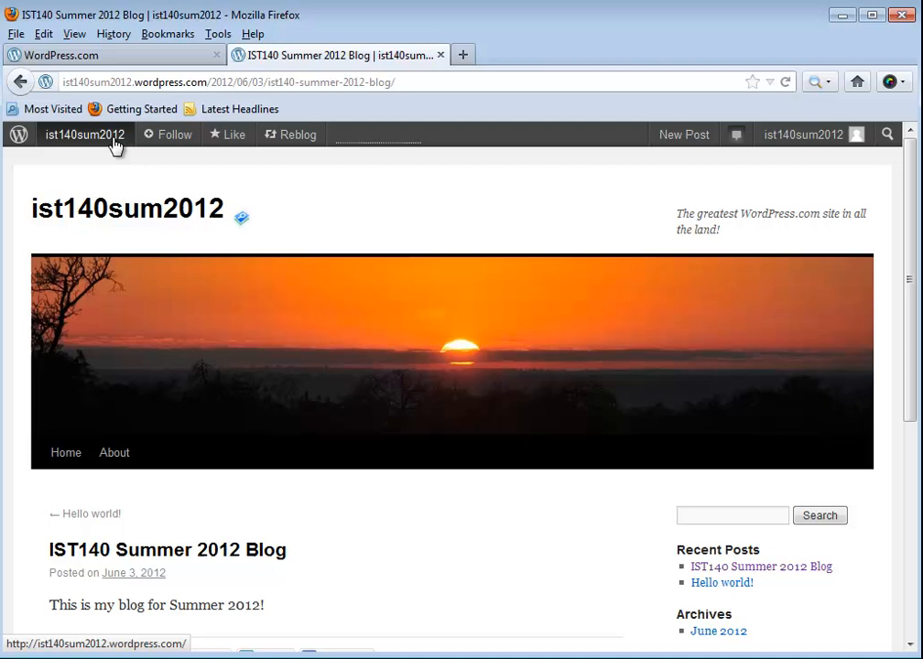
Step: Use the admin bar site menu to head to the blog's Dashboard
left_click(804, 134)
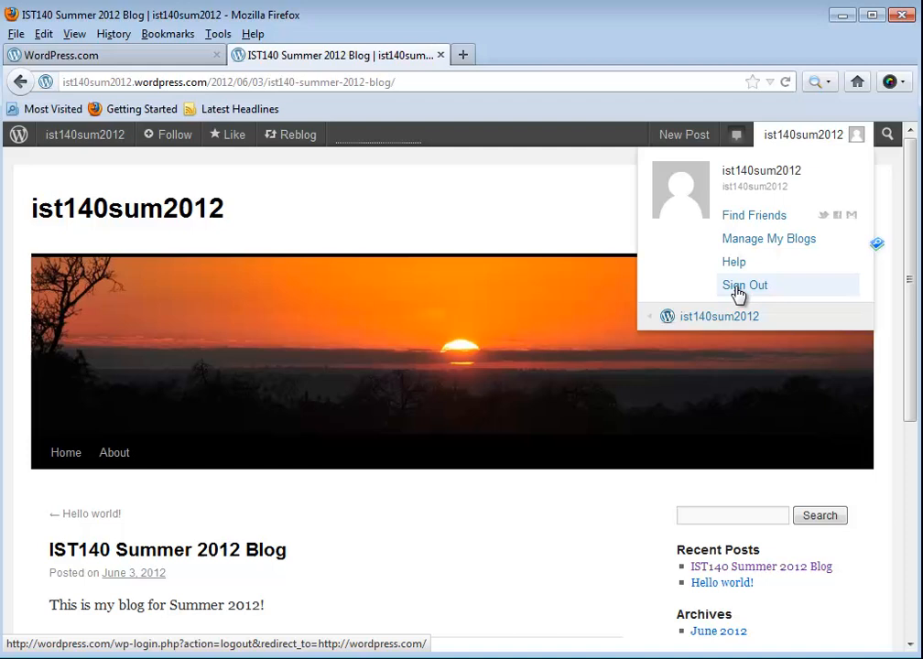
left_click(85, 135)
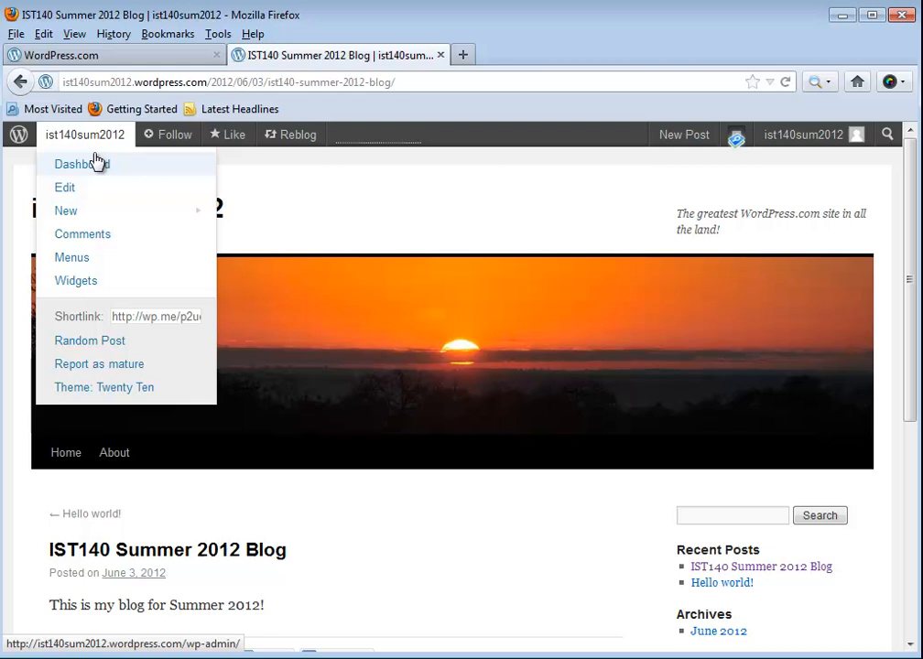
mouse_move(83, 233)
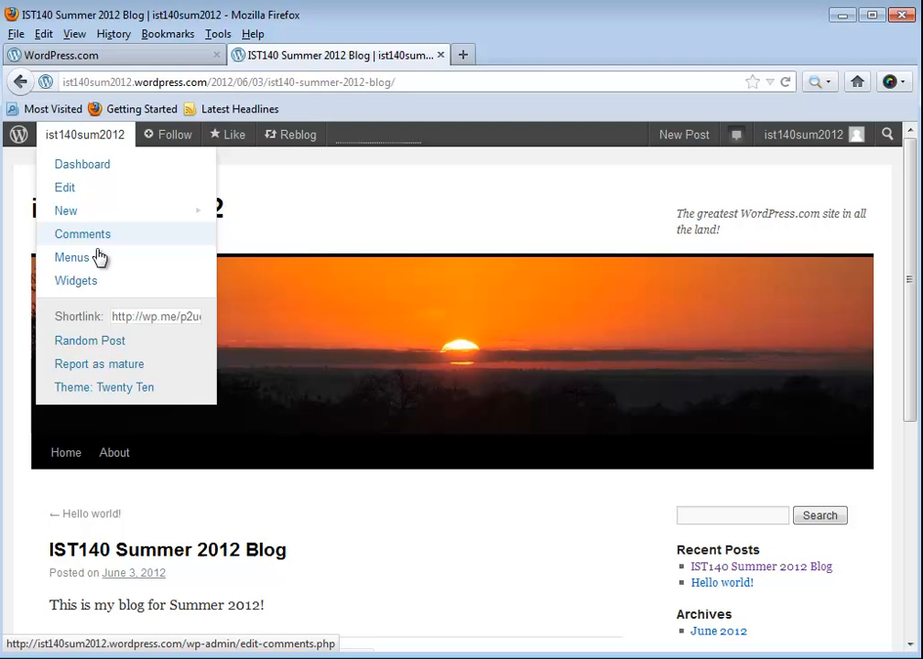
left_click(82, 233)
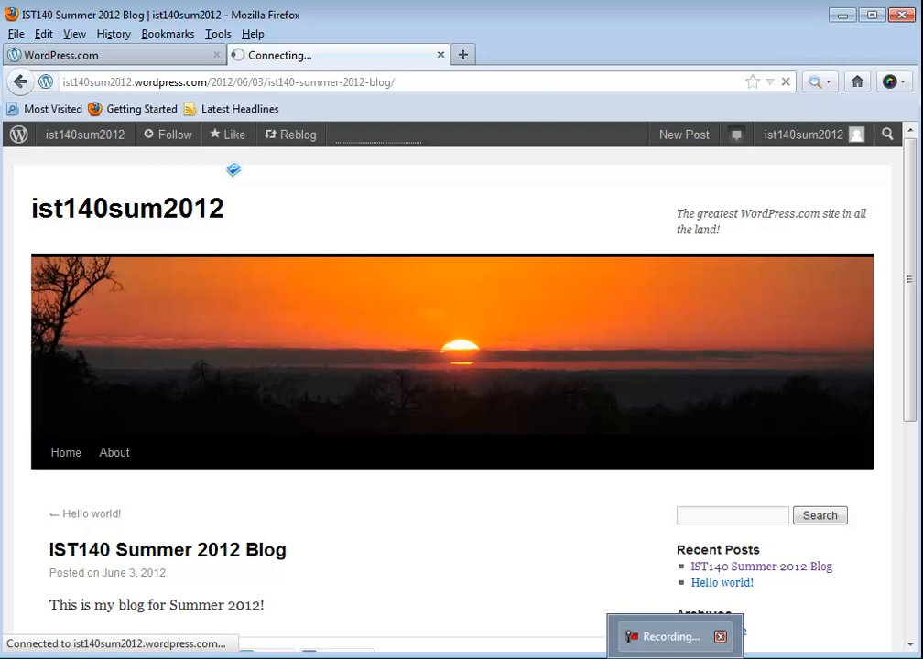
Step: Wait on the ist140sum2012 Dashboard as the welcome panel and overview load
left_click(84, 134)
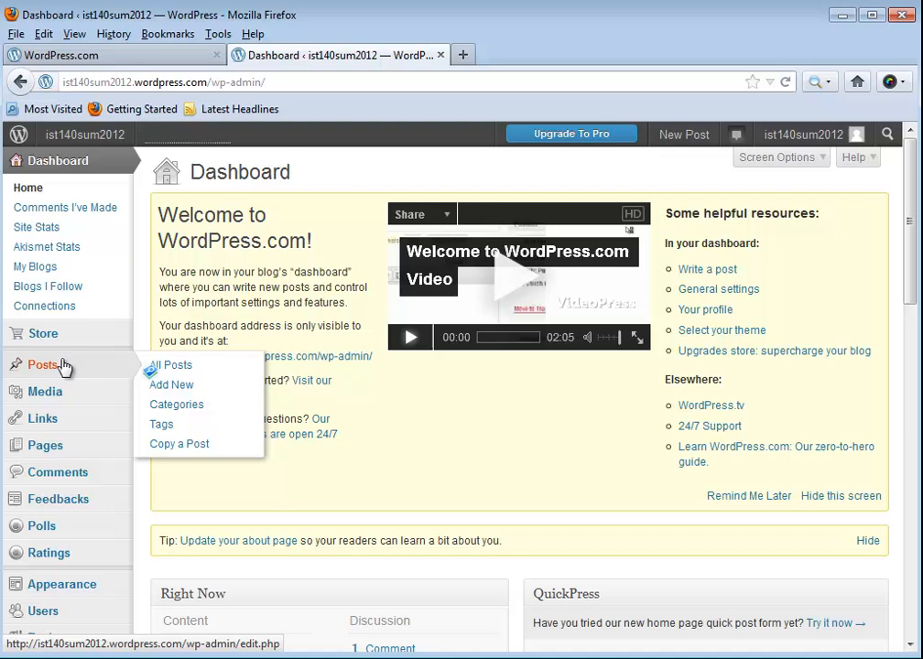
mouse_move(43, 418)
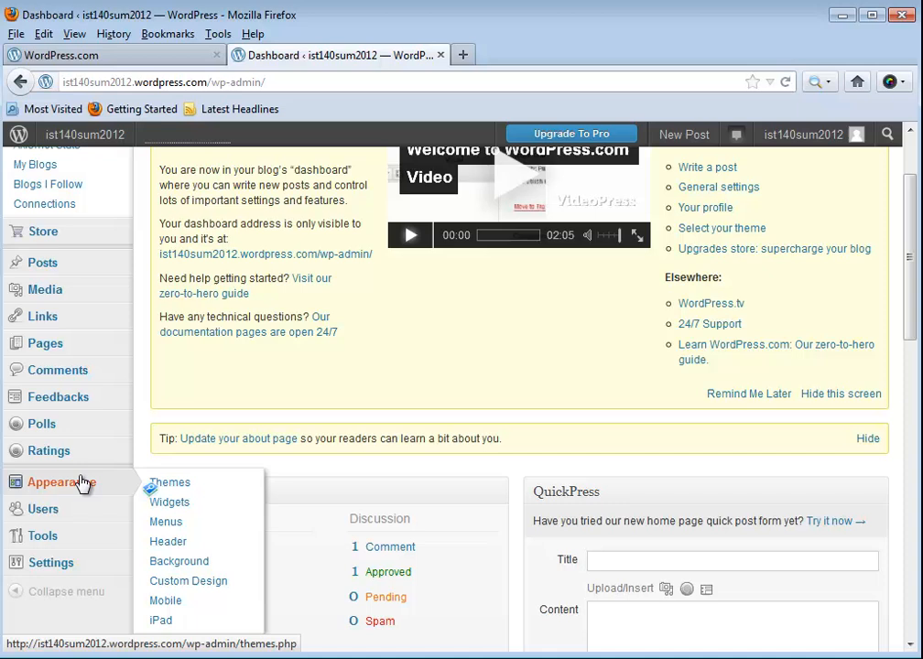
mouse_move(200, 494)
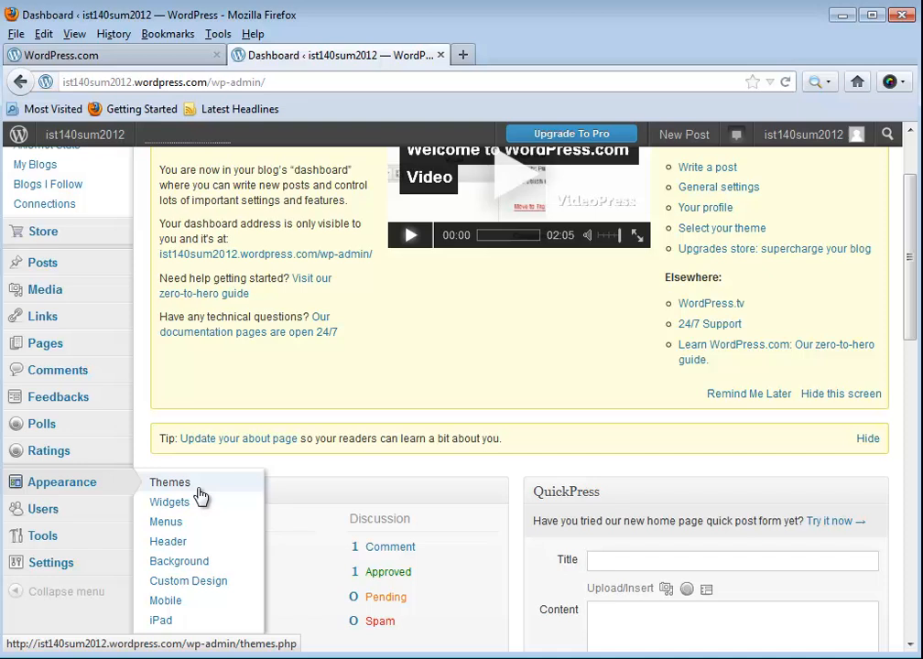
mouse_move(199, 486)
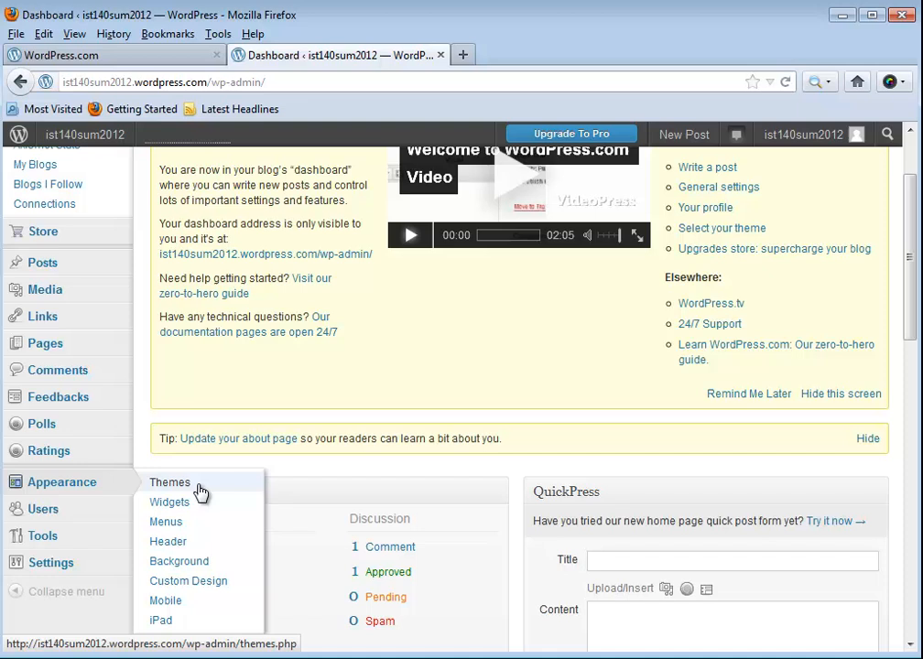
mouse_move(238, 421)
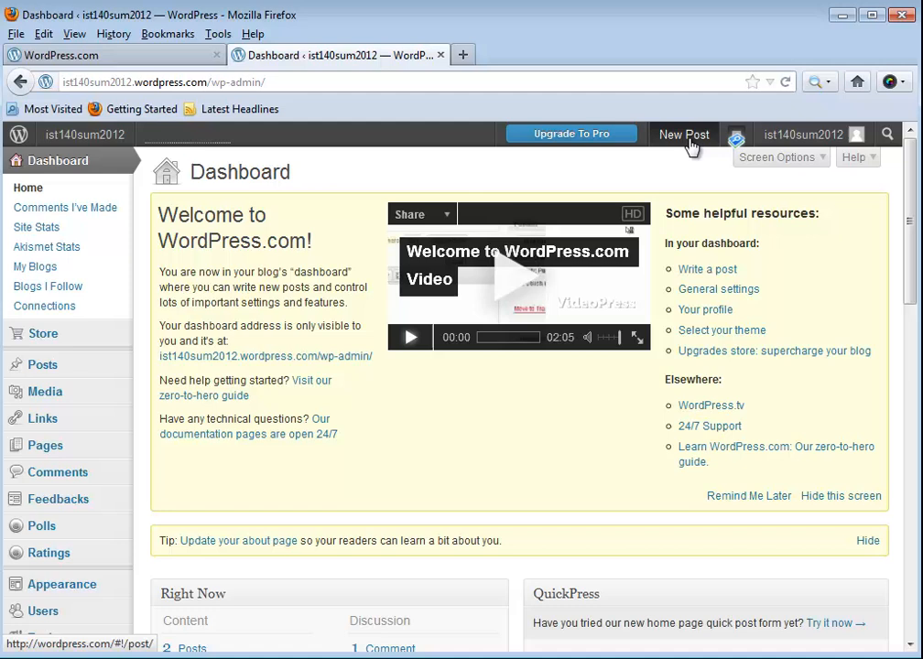
Step: Scroll past QuickPress and use New Post in the admin bar
scroll("down", 3)
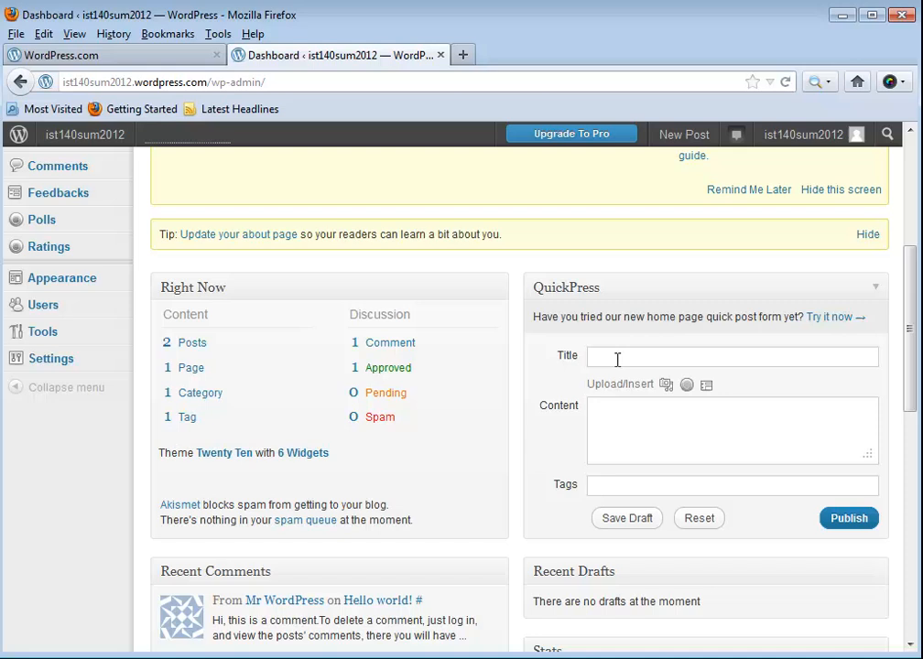
left_click(683, 134)
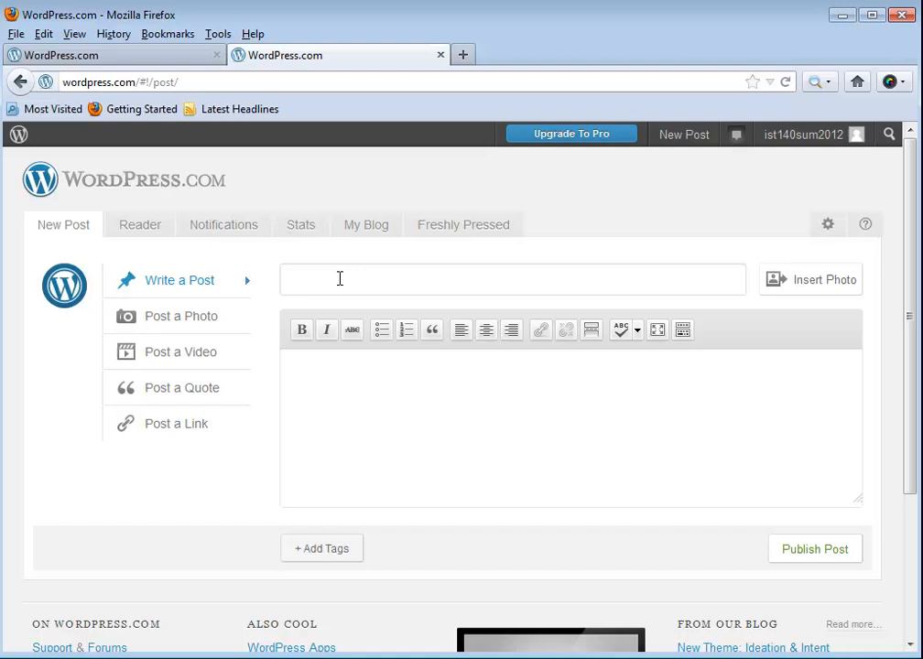
Step: Publish 'Test Blog' with body 'This is a test, it is only test, do not adjust your screen!'
type("Test Blog")
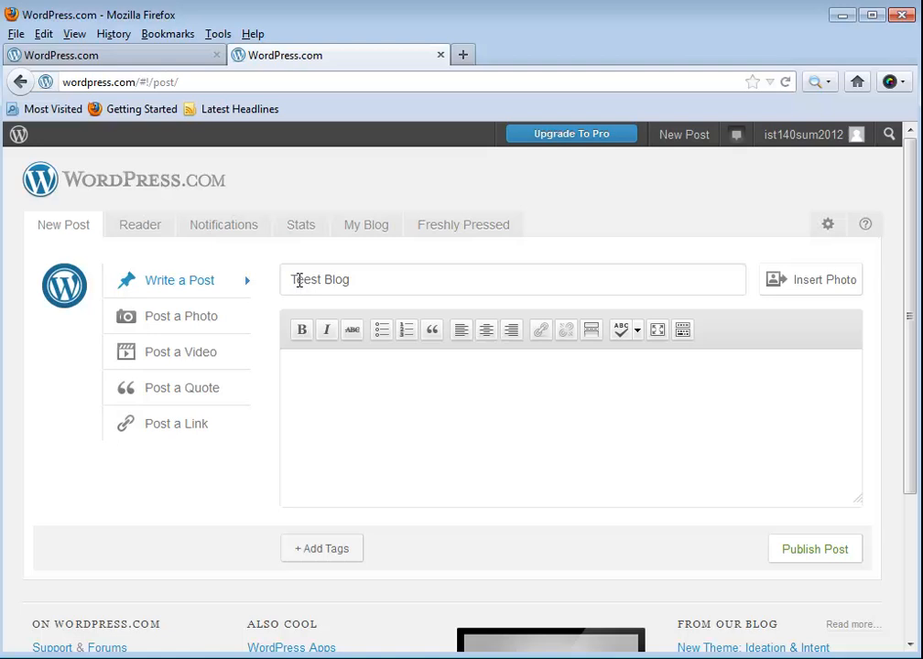
type("This is a test")
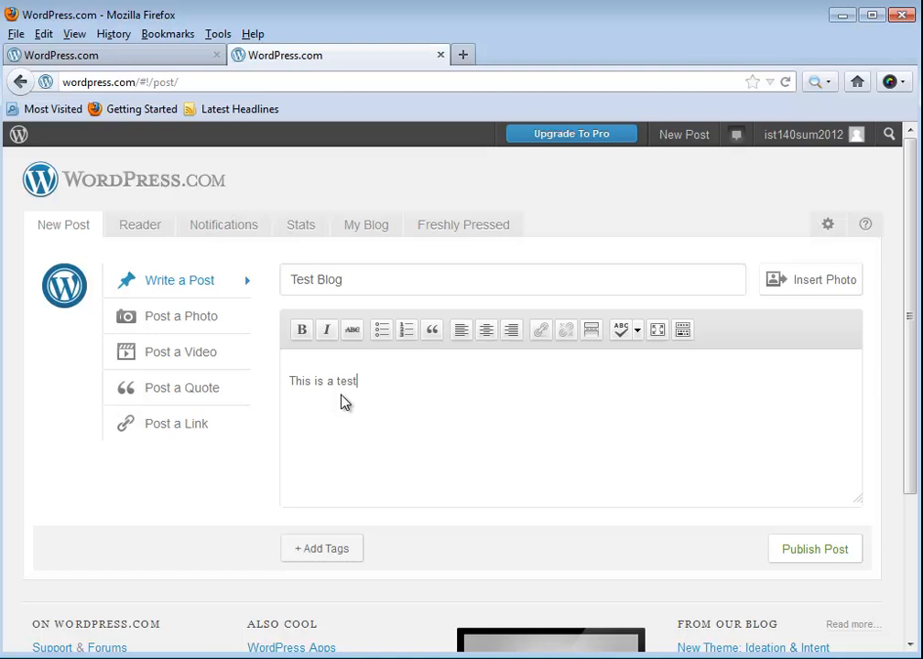
type(", it is only test,")
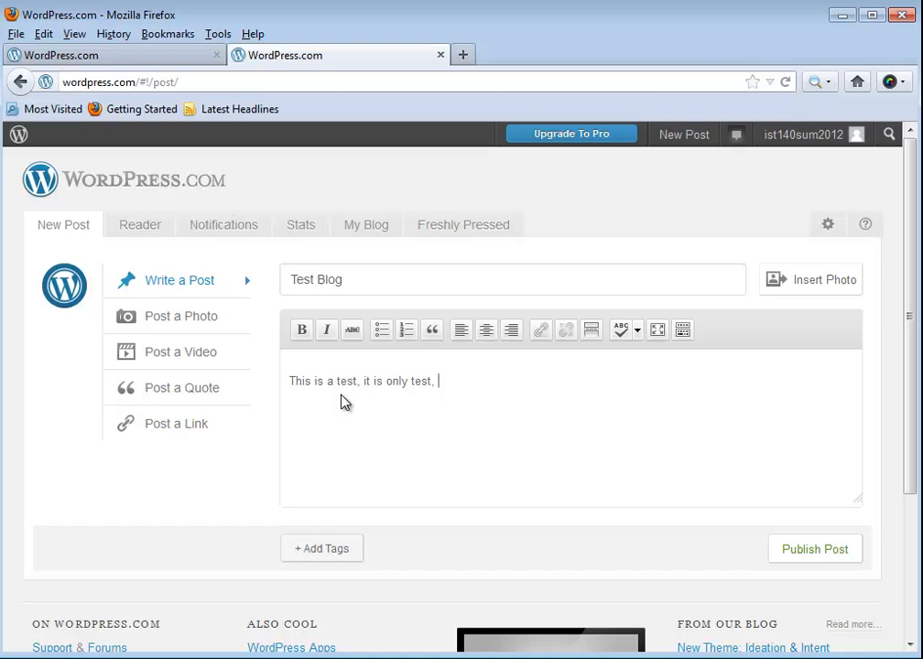
type("do not adjust your screen")
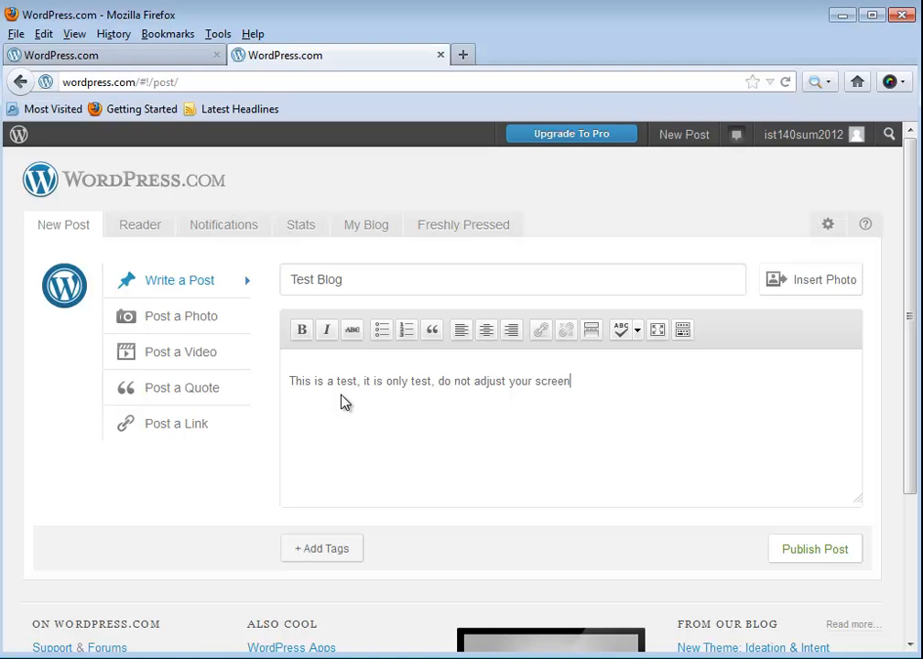
mouse_move(182, 352)
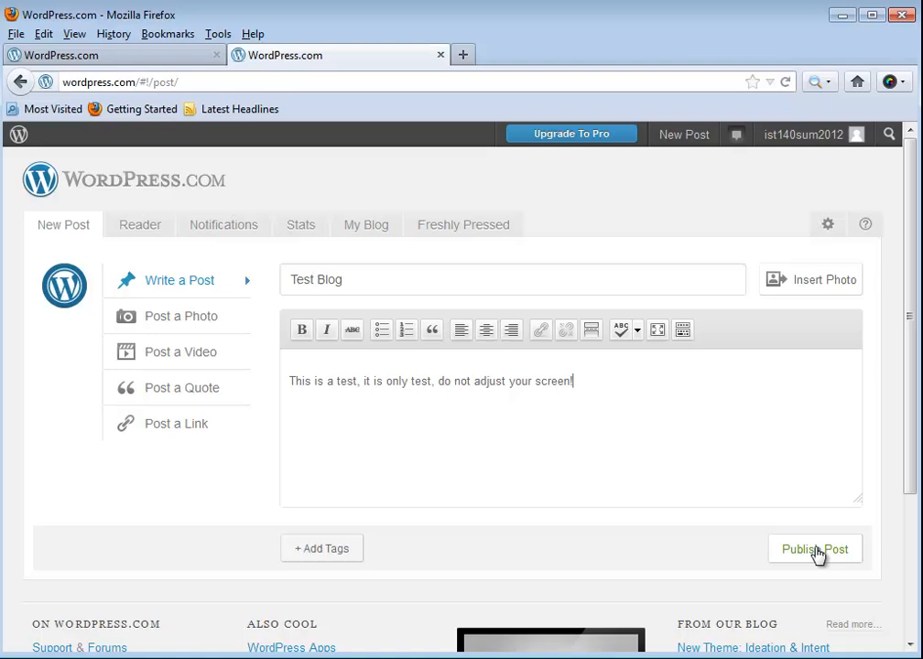
left_click(813, 548)
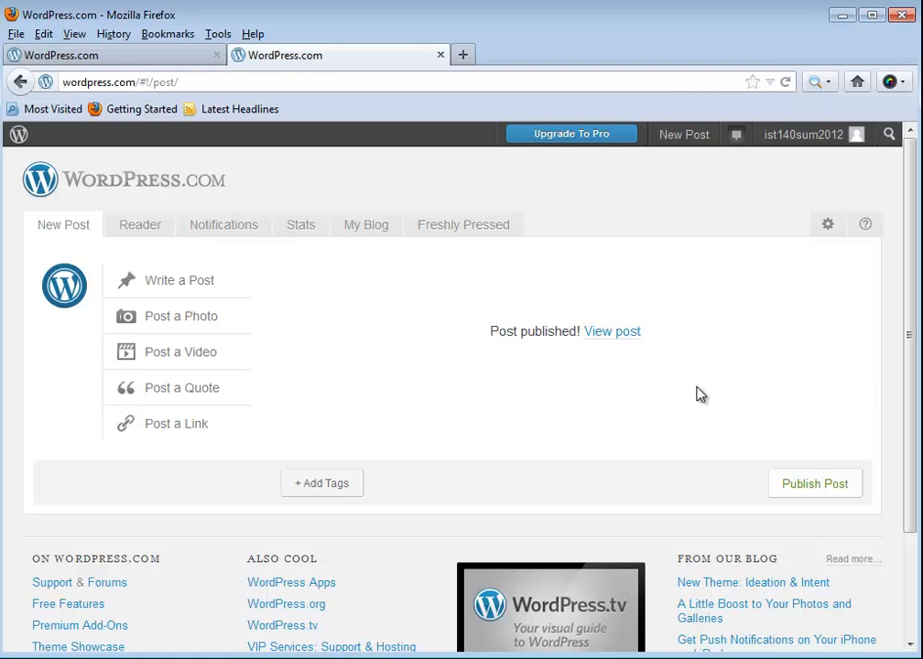
Step: Open the published Test Blog post on the live site from the publish confirmation
left_click(611, 331)
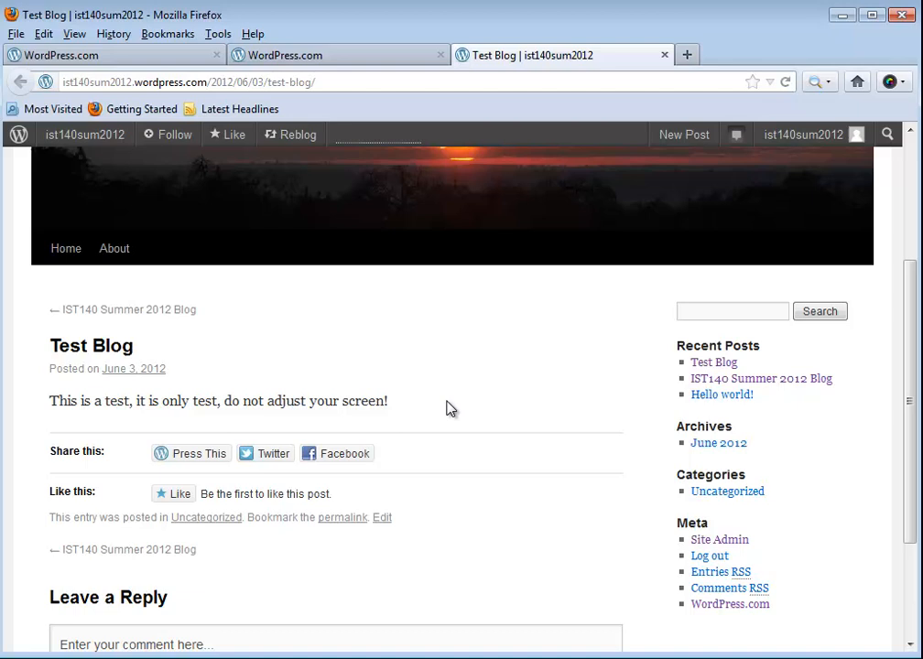
mouse_move(779, 356)
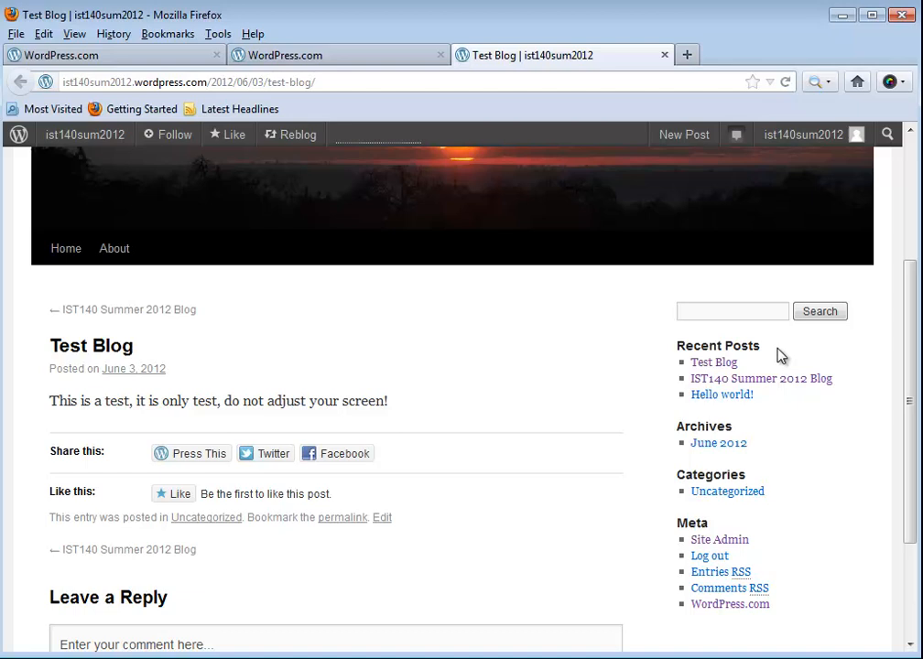
mouse_move(722, 395)
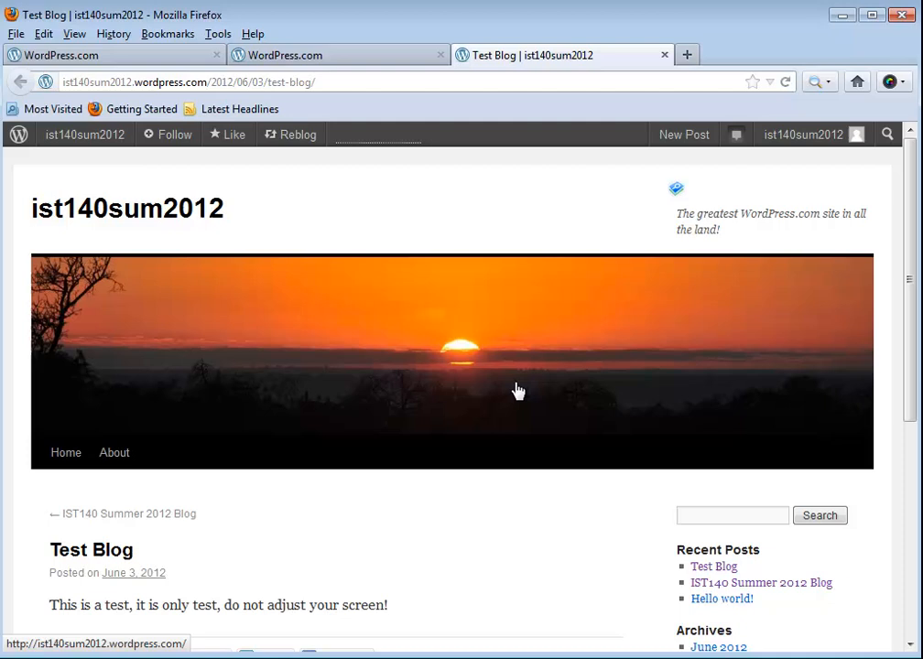
mouse_move(518, 391)
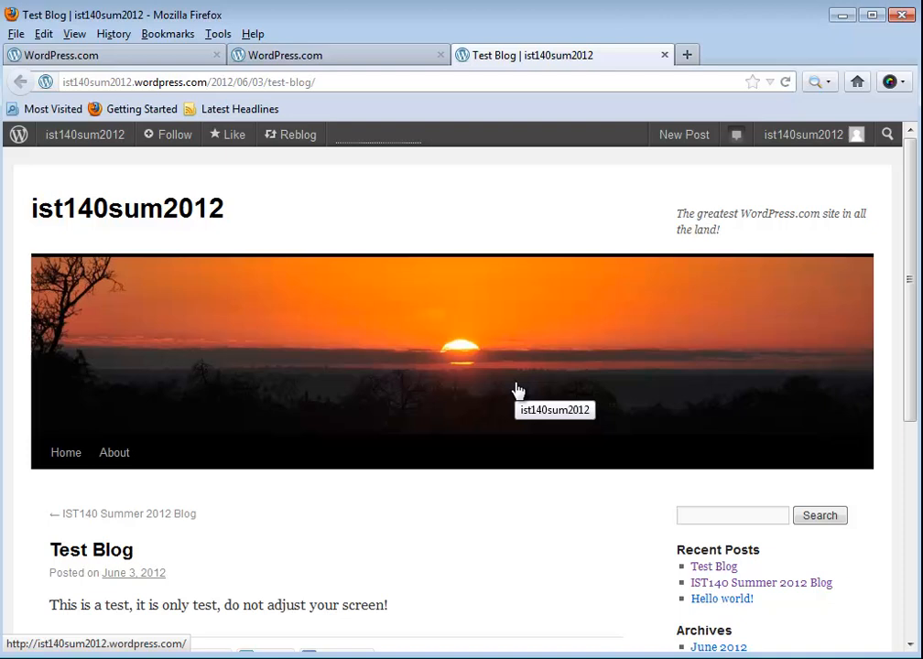